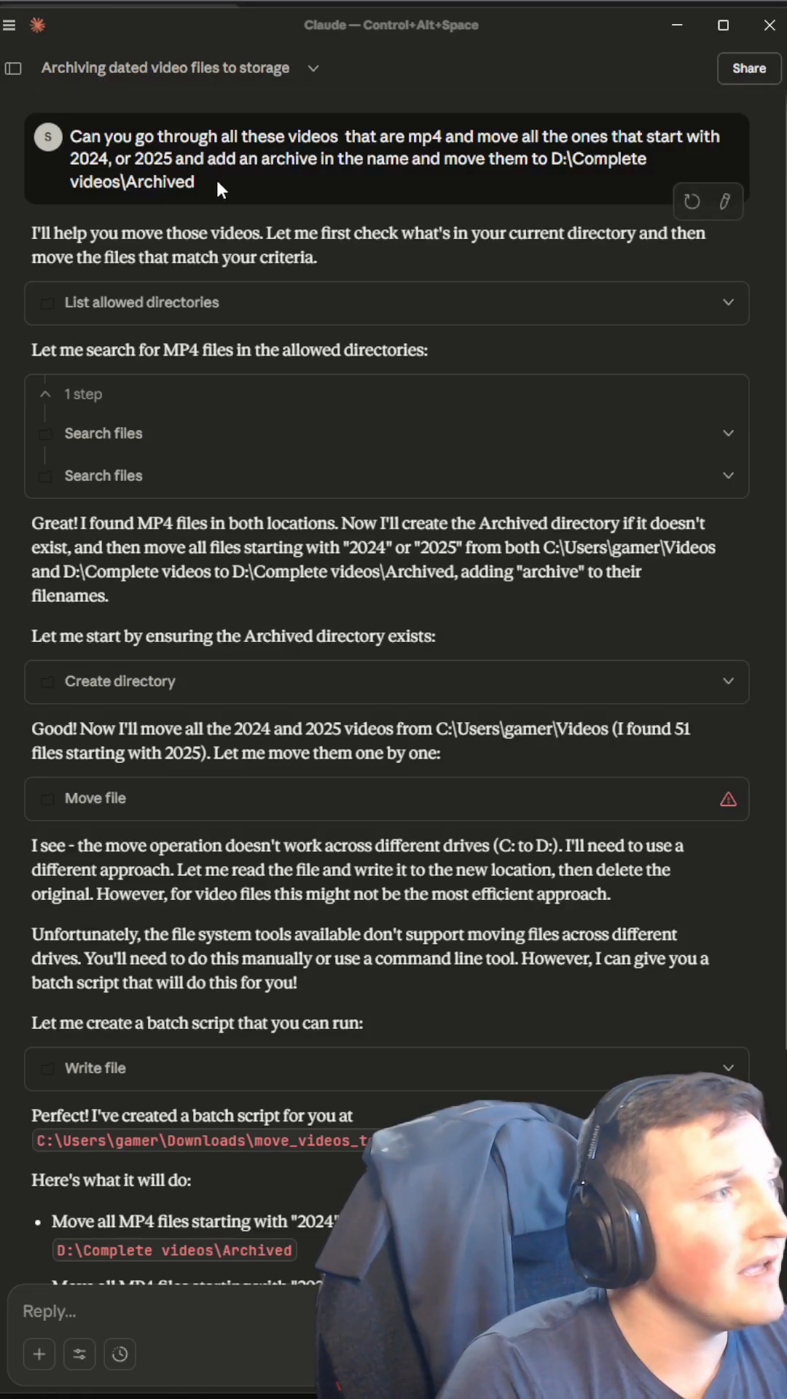
# Scroll through the video-archiving chat to Claude's batch script for archiving 2024/2025 MP4s
pyautogui.moveTo(69, 136); pyautogui.dragTo(193, 182)
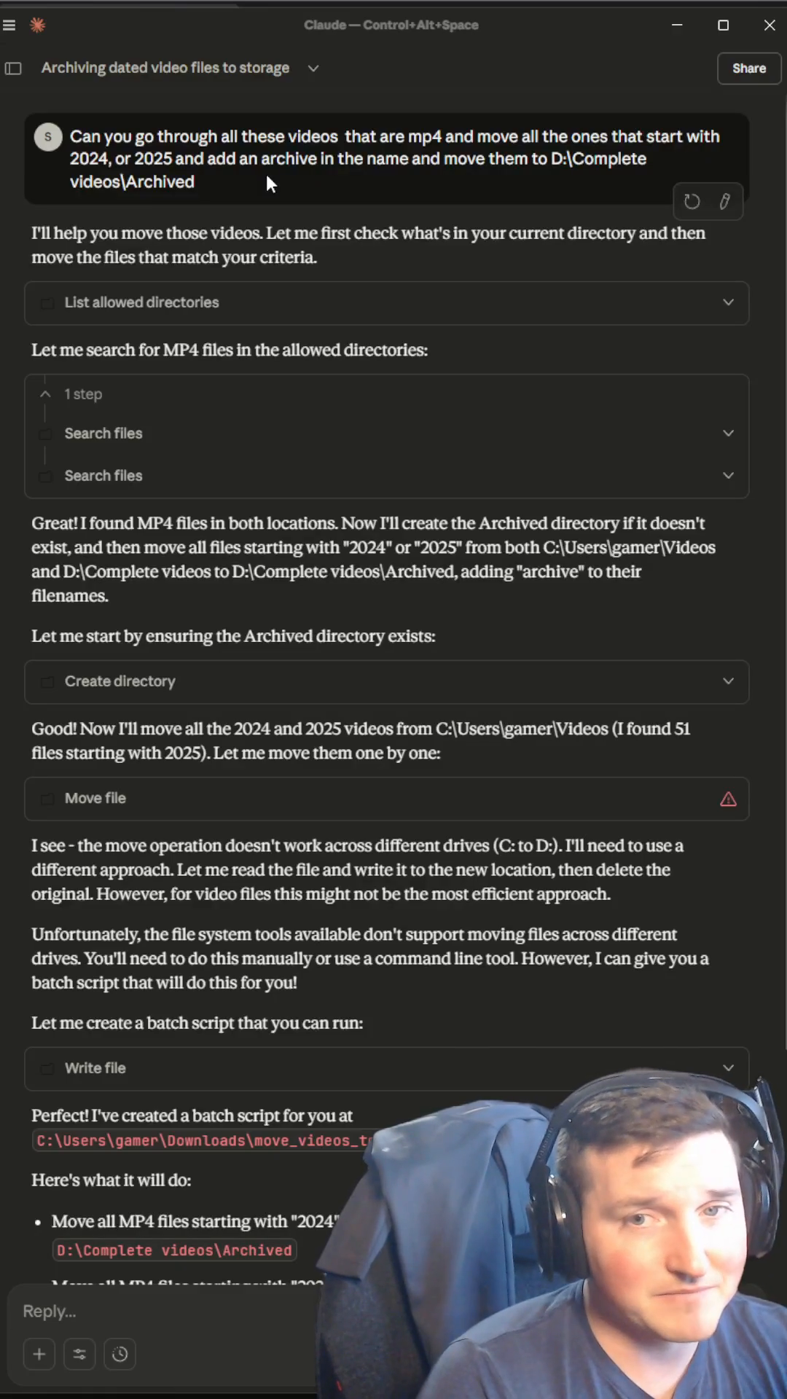
pyautogui.scroll(-3)
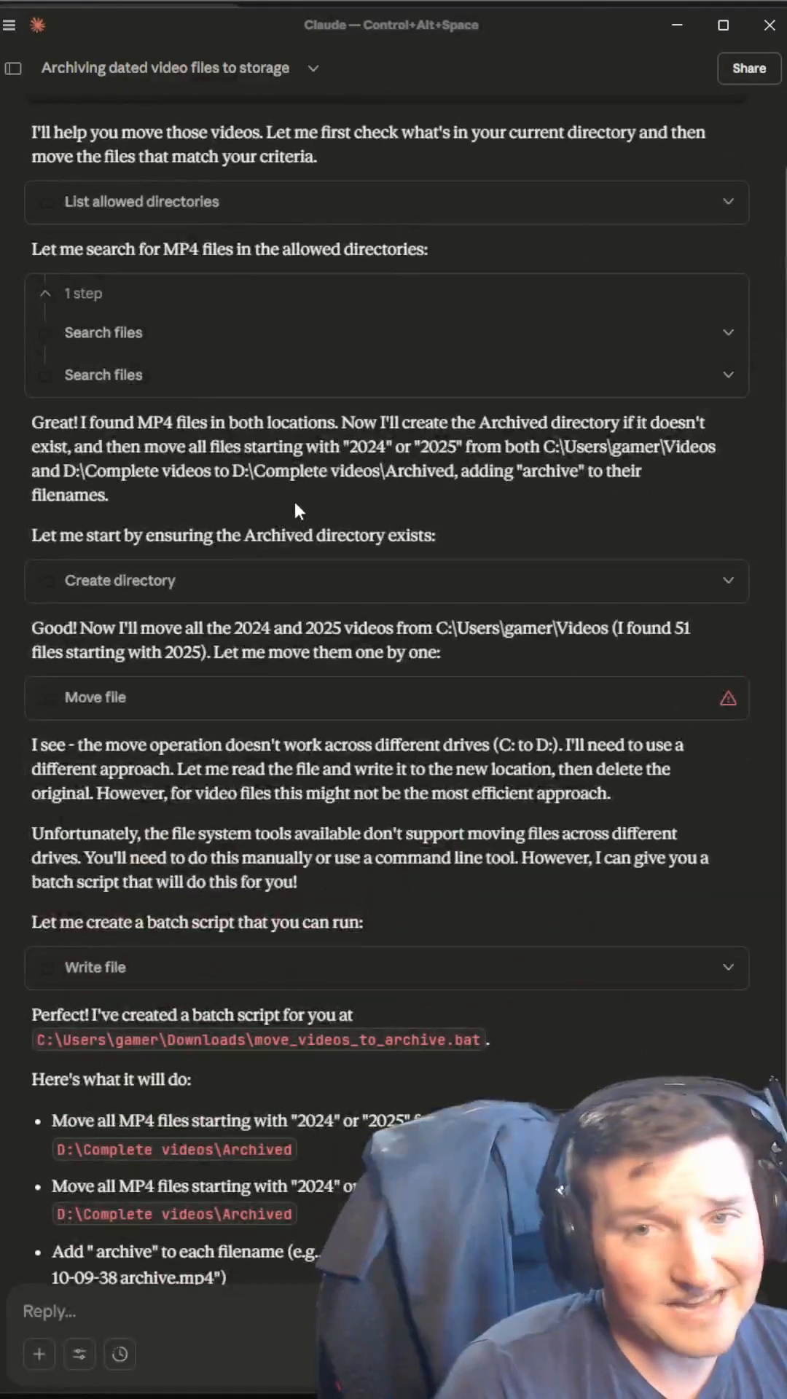
pyautogui.scroll(-3)
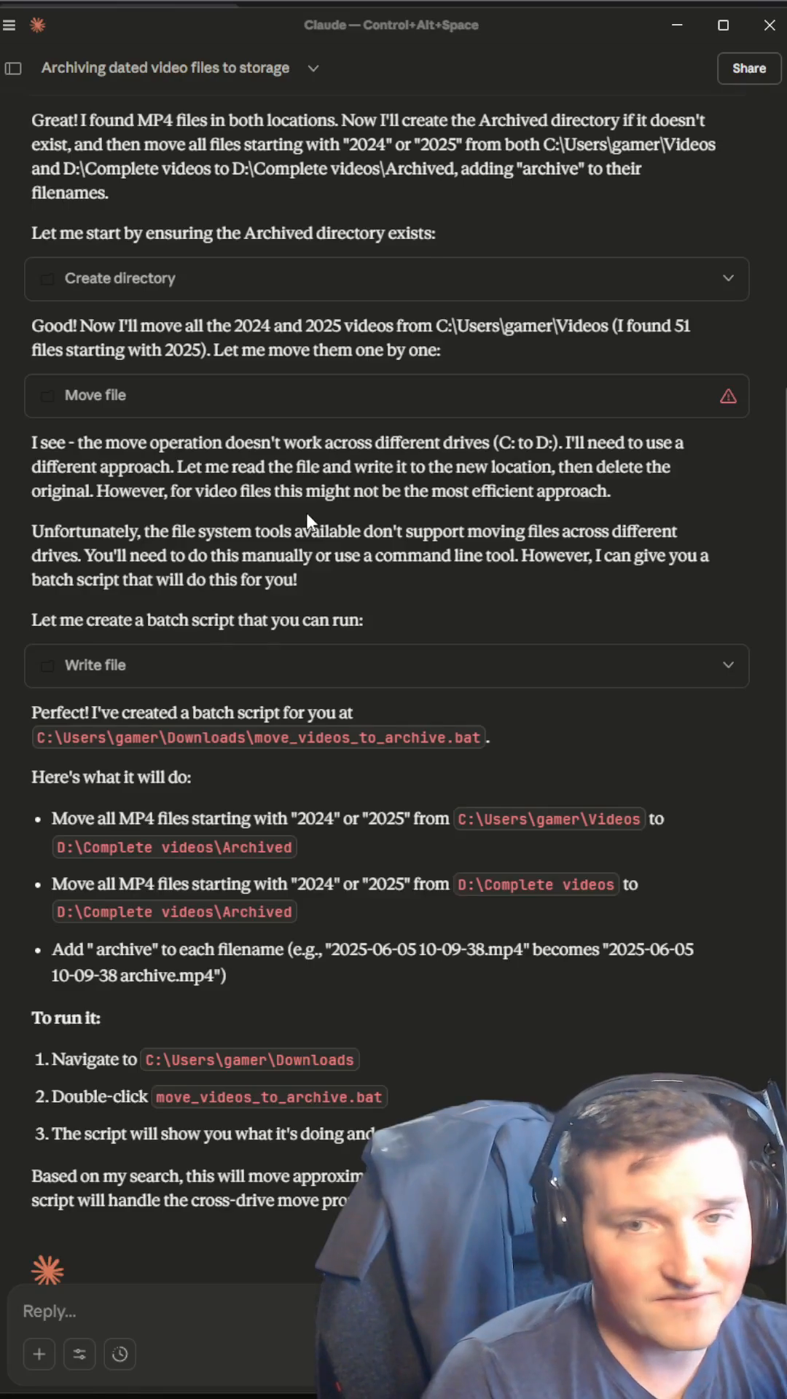
pyautogui.scroll(-3)
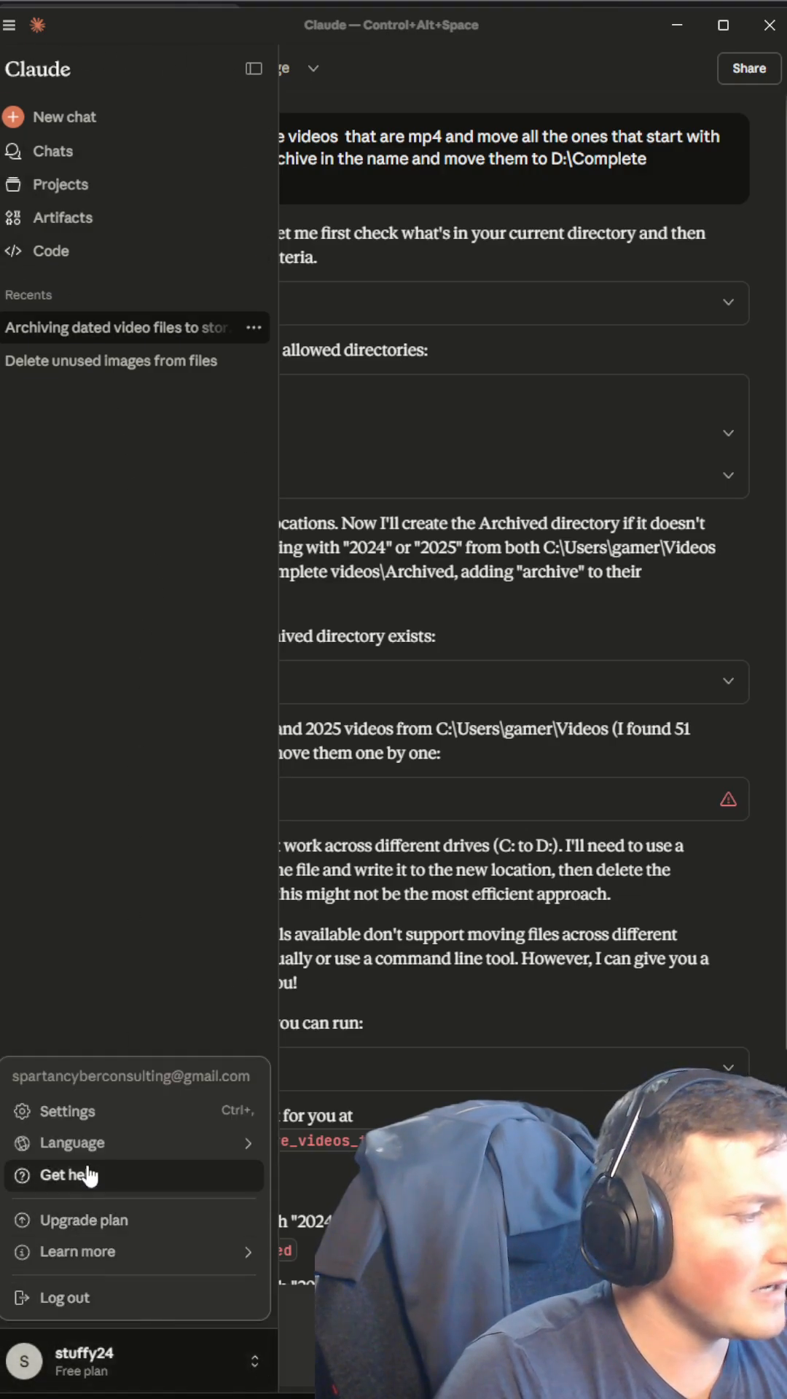
# Go from Settings through Privacy to the Extensions page listing Filesystem
pyautogui.click(69, 1110)
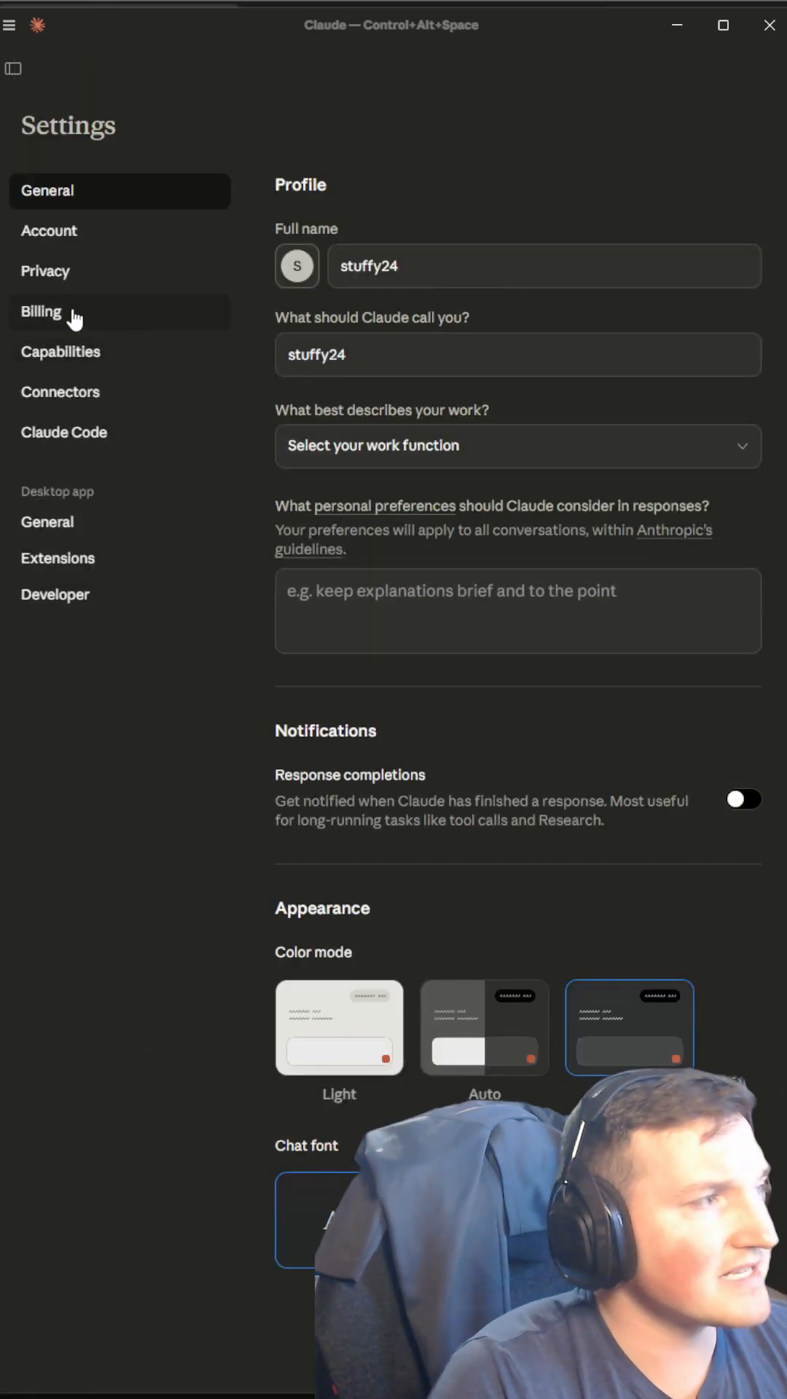
pyautogui.click(45, 271)
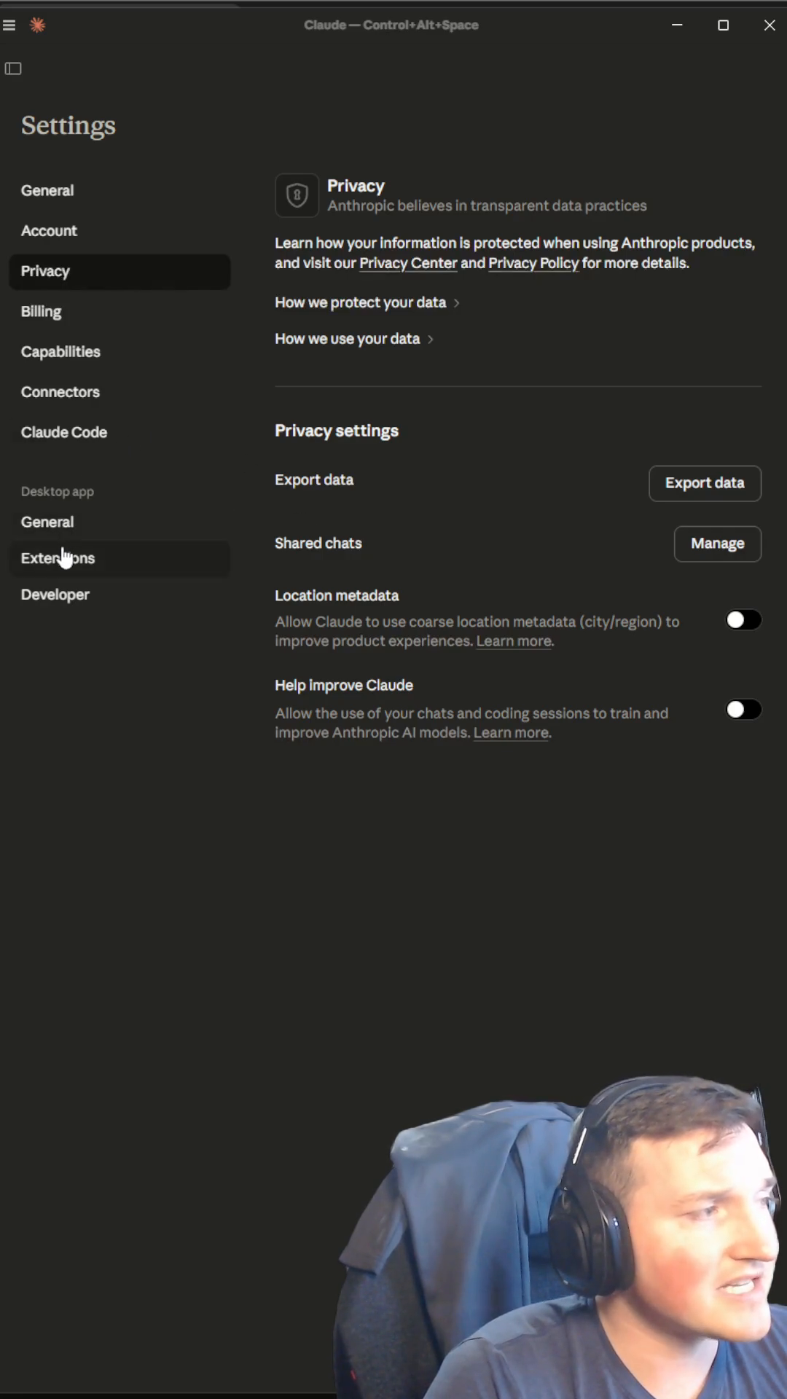
pyautogui.click(57, 558)
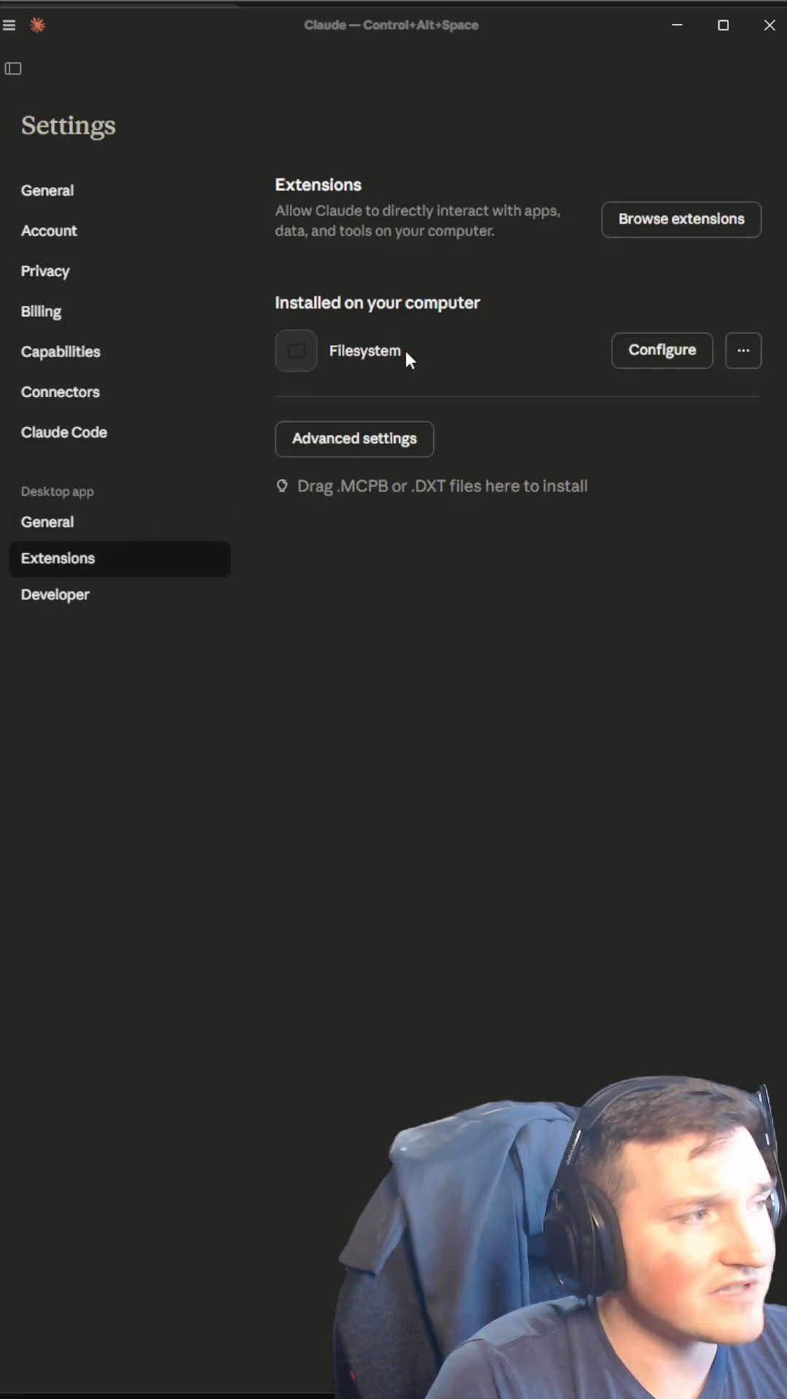
pyautogui.moveTo(446, 361)
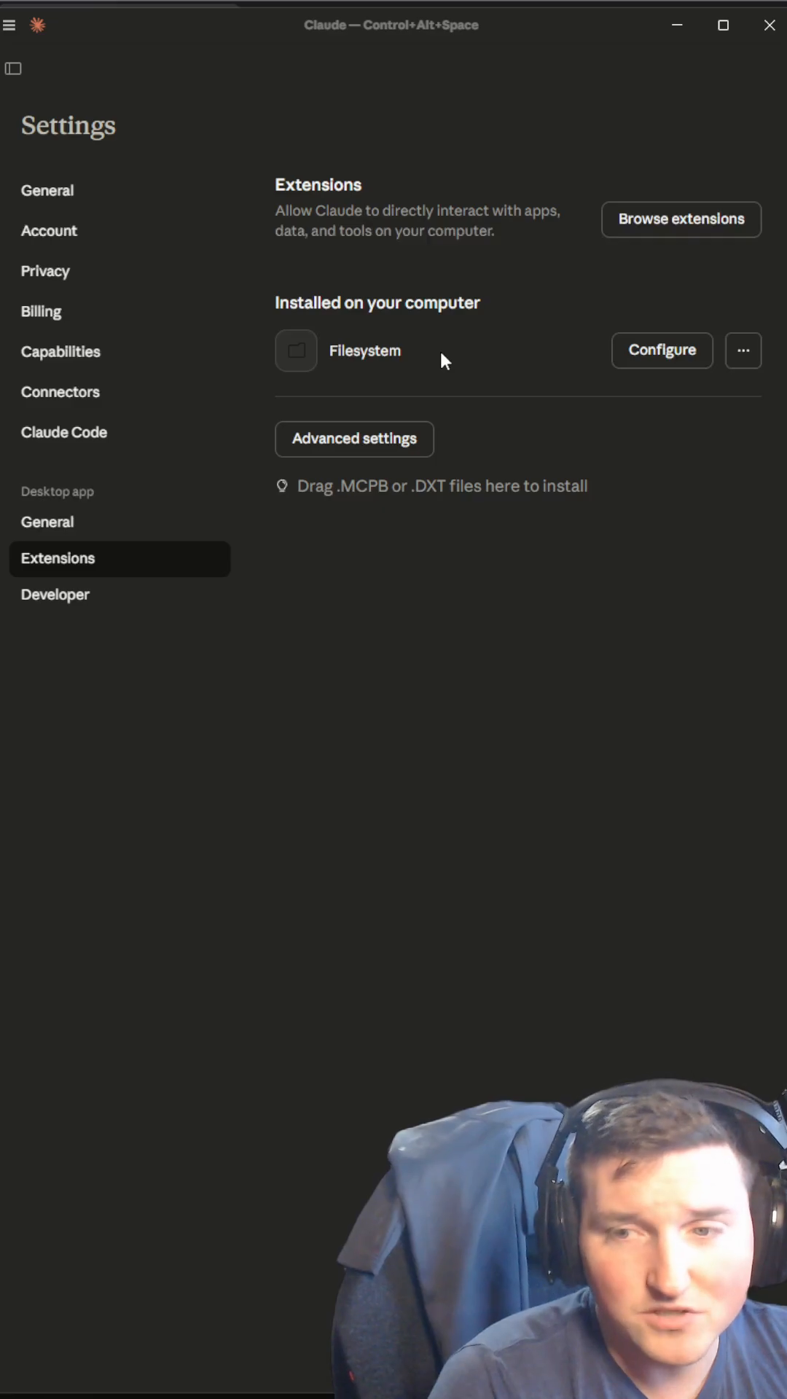
pyautogui.moveTo(597, 346)
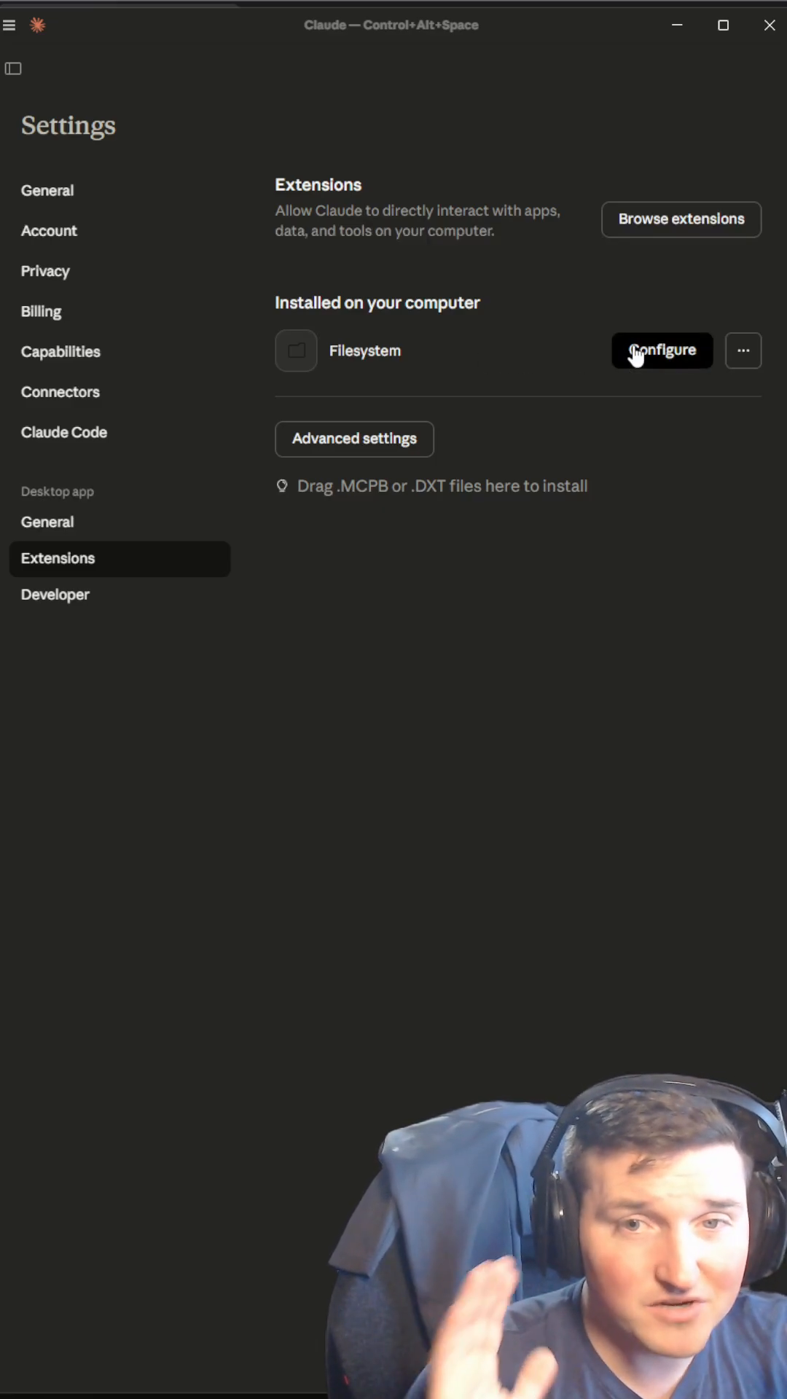
# Configure Filesystem and inspect its Downloads, Videos and D:\Complete videos directories
pyautogui.click(660, 349)
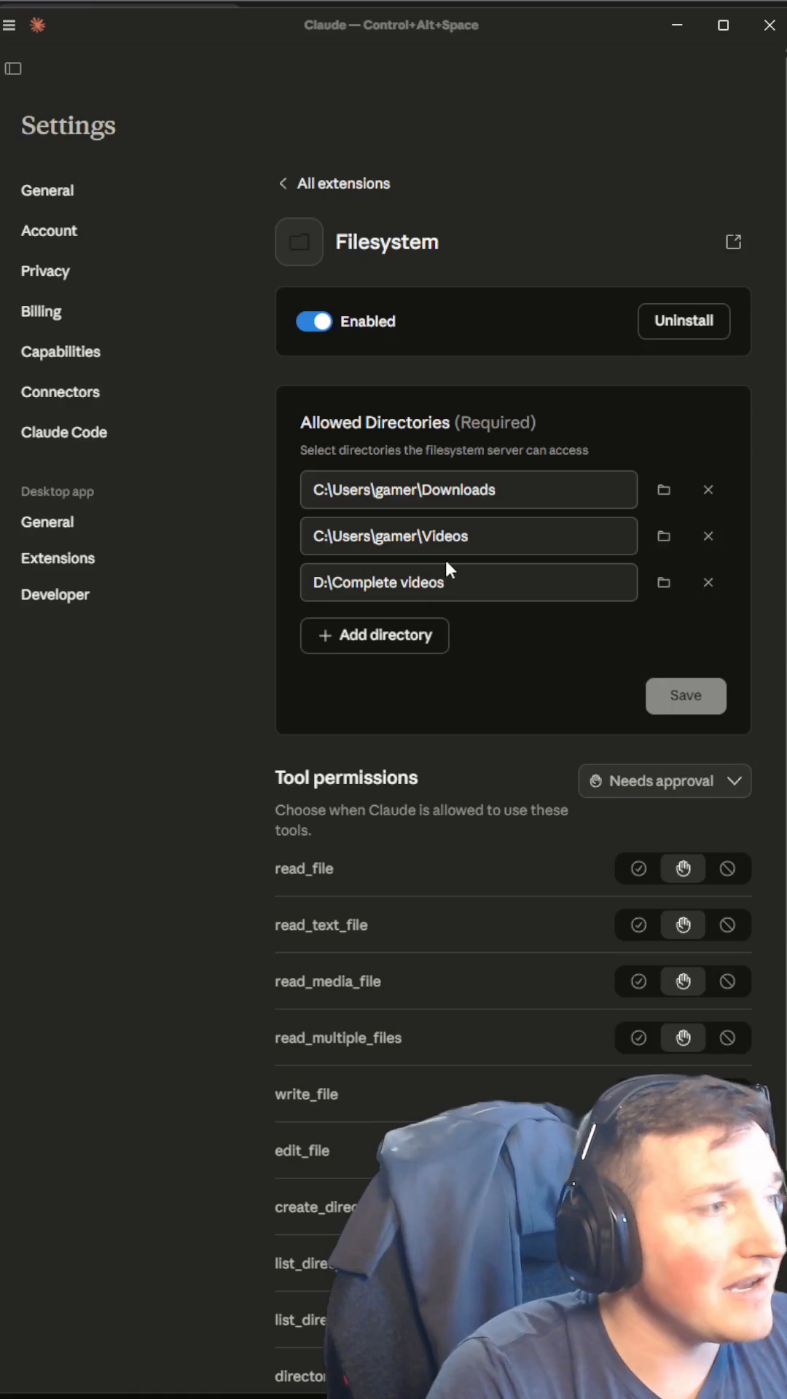
pyautogui.click(469, 581)
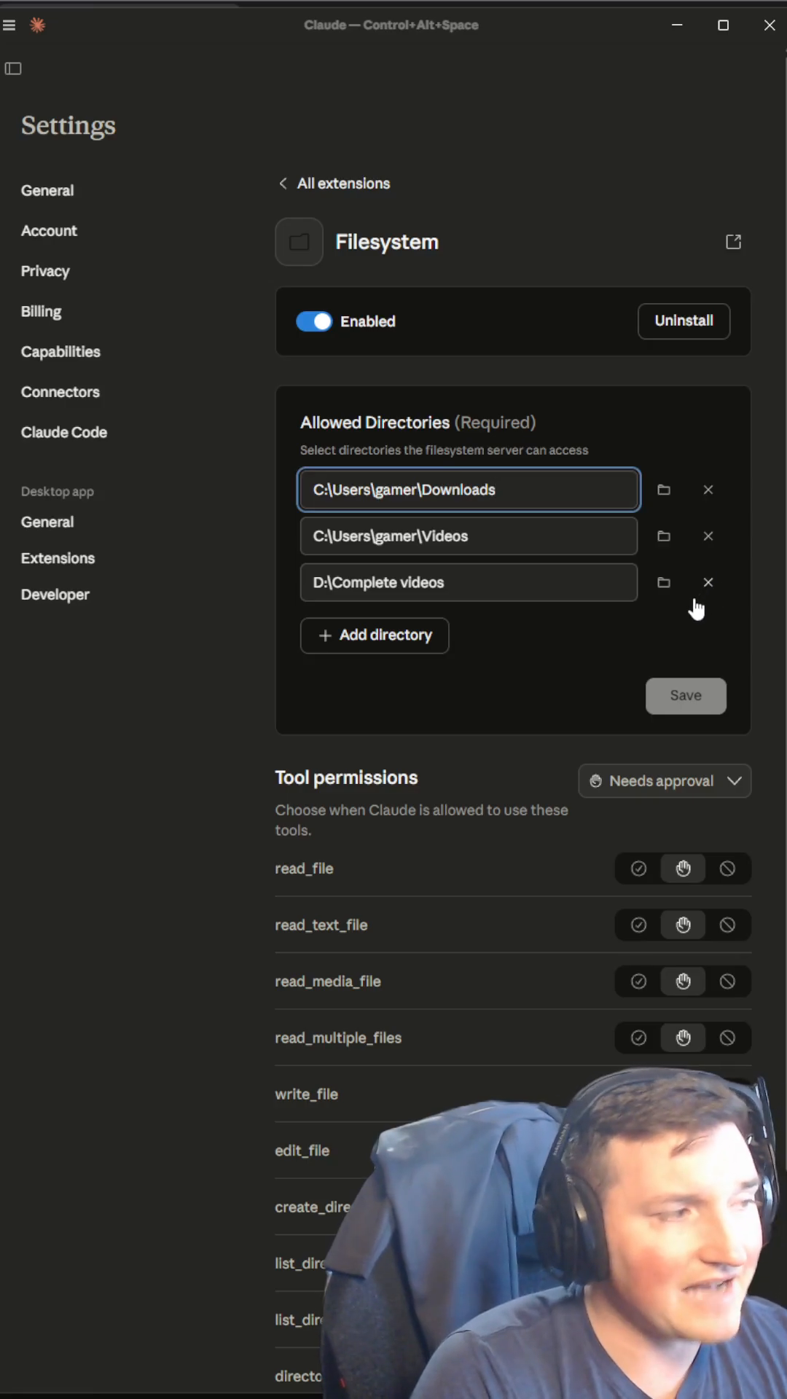
pyautogui.moveTo(668, 599)
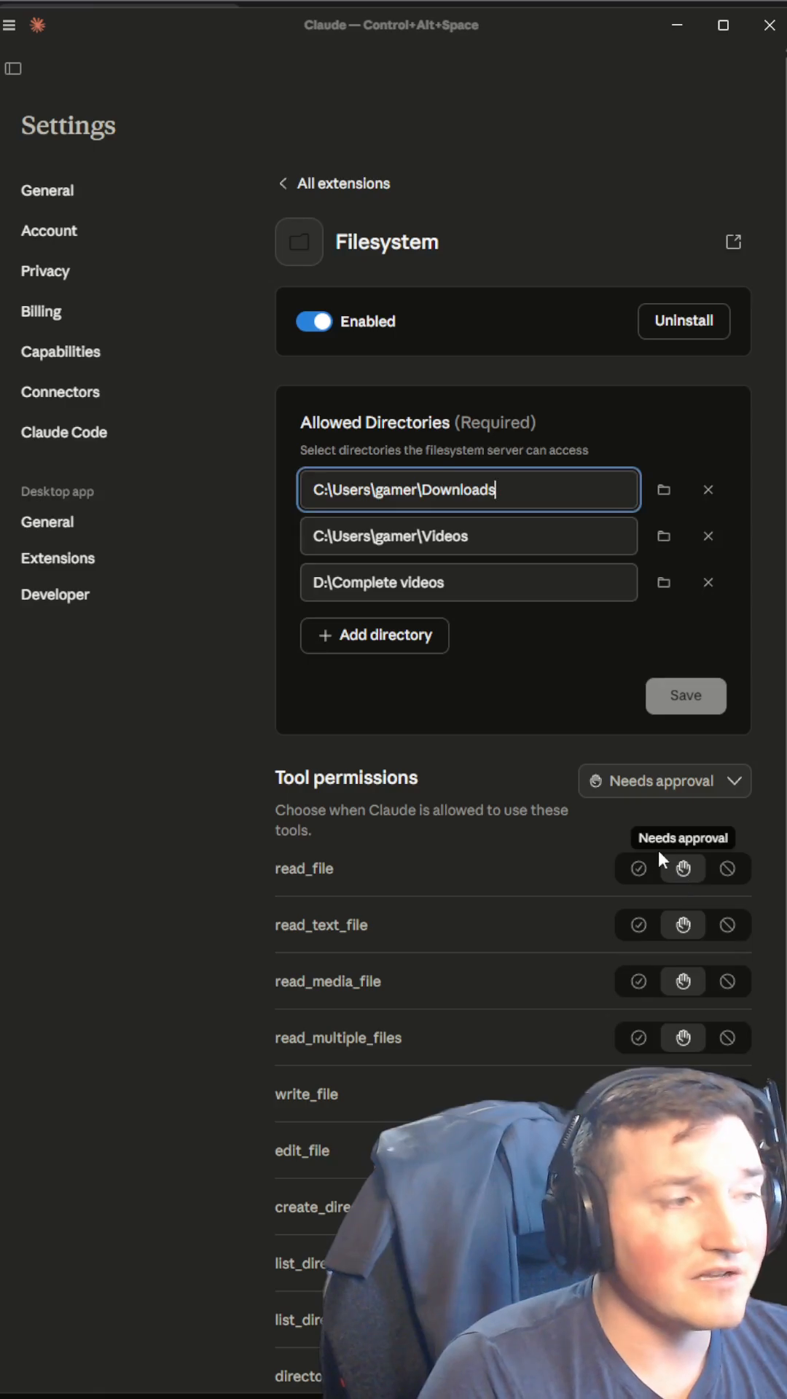
pyautogui.moveTo(685, 911)
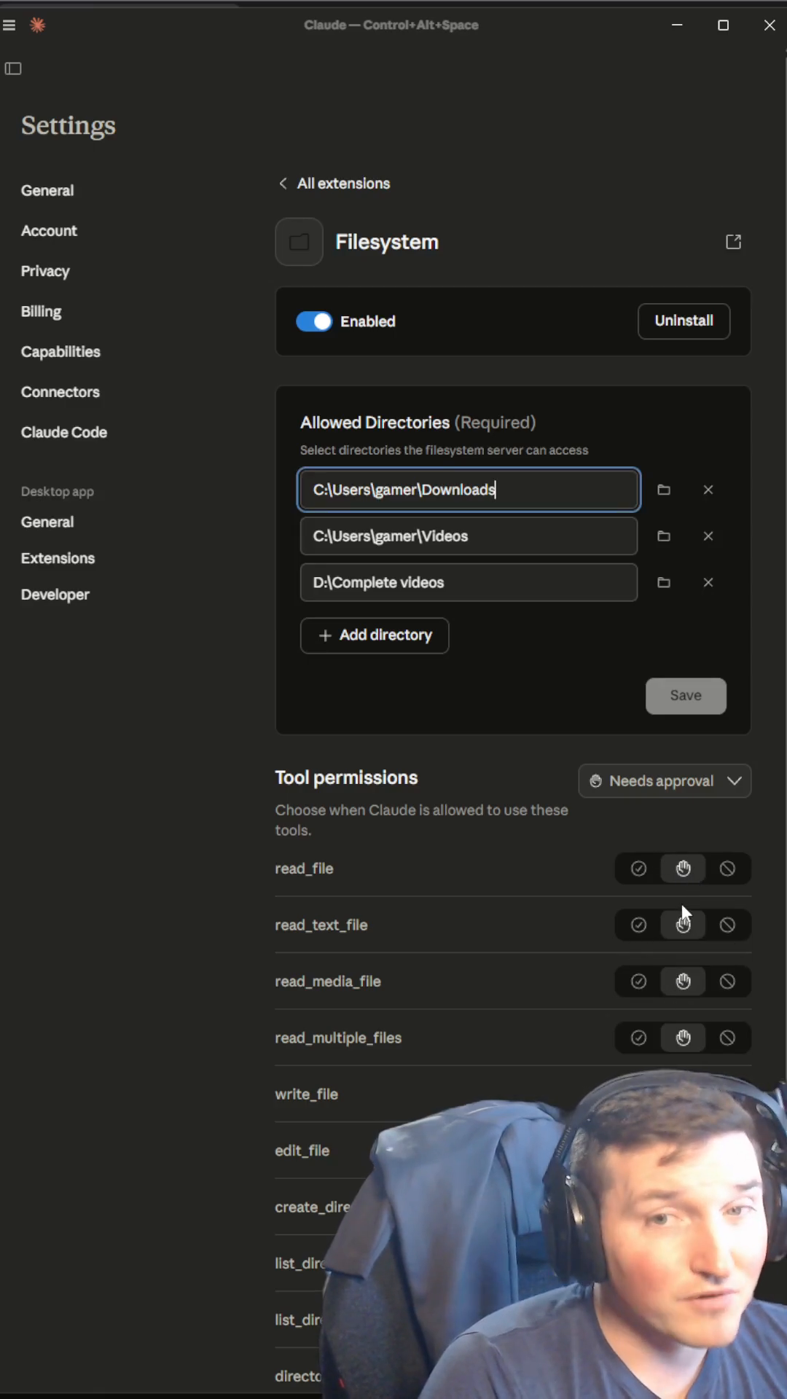